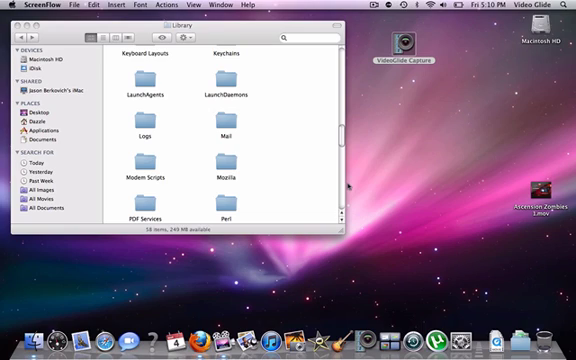
Scroll through Finder, then begin a search for VideoGlide in the search field
scroll(down, 3)
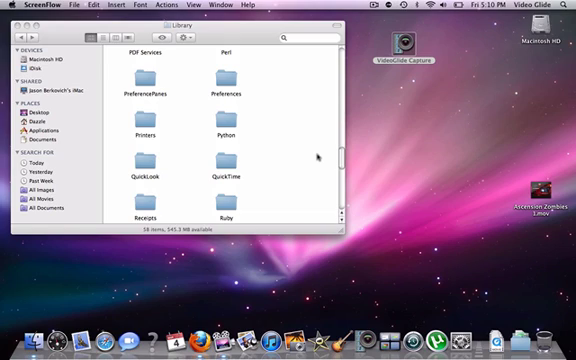
scroll(down, 3)
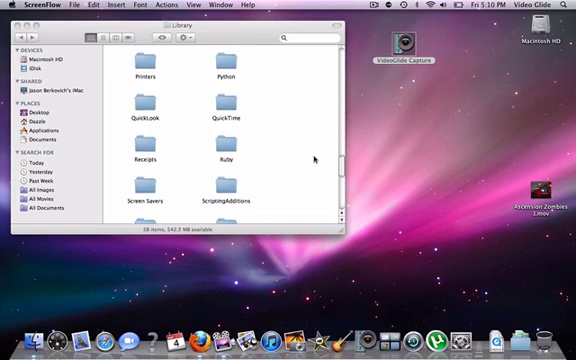
scroll(down, 3)
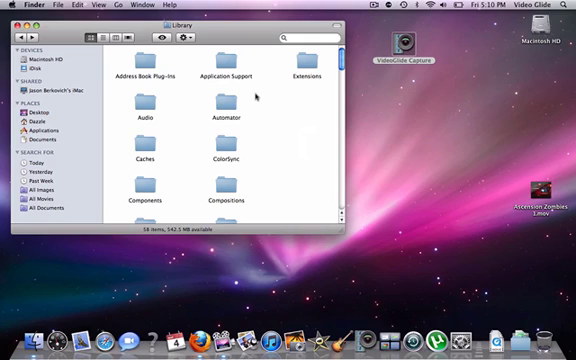
scroll(down, 3)
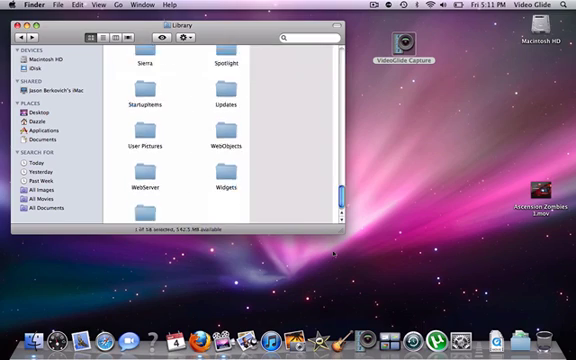
scroll(down, 3)
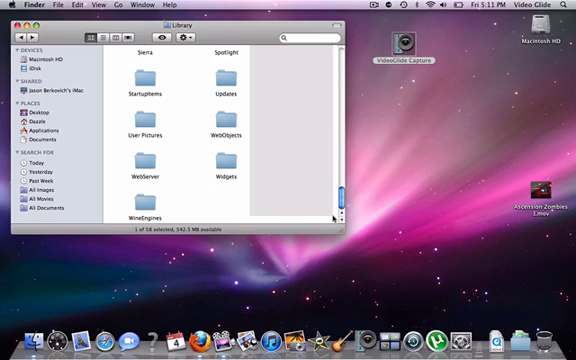
scroll(down, 3)
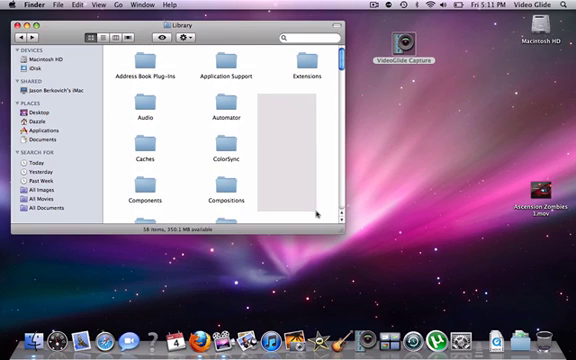
scroll(down, 3)
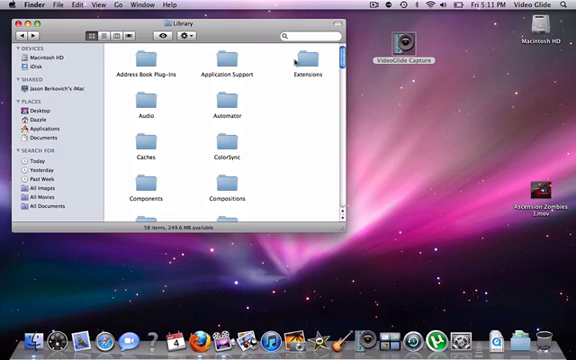
click(305, 35)
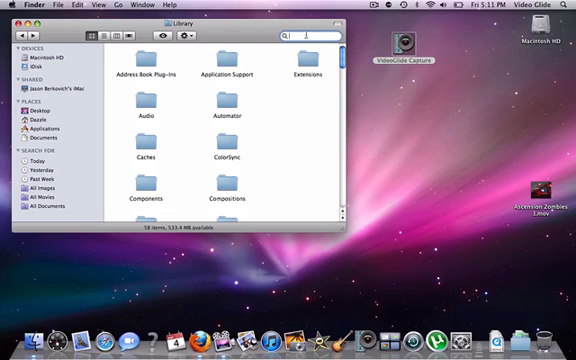
text(vi)
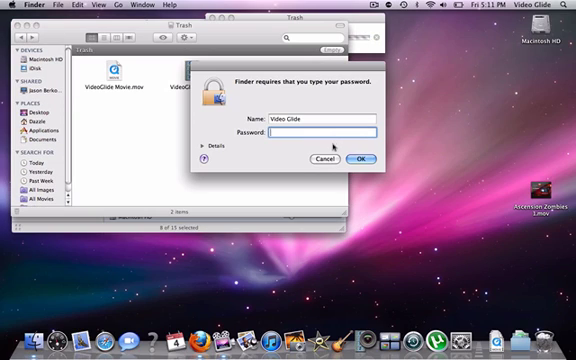
Authorize the Trash move and search for 'videoglide' again
click(362, 158)
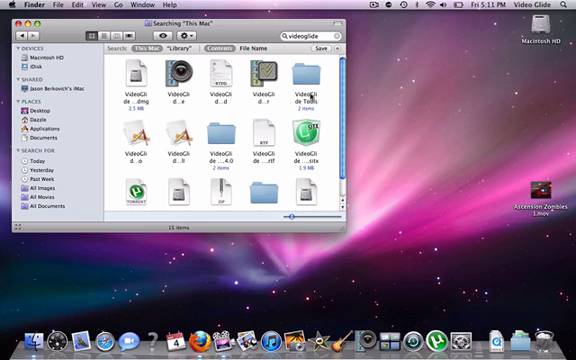
mouse_move(311, 95)
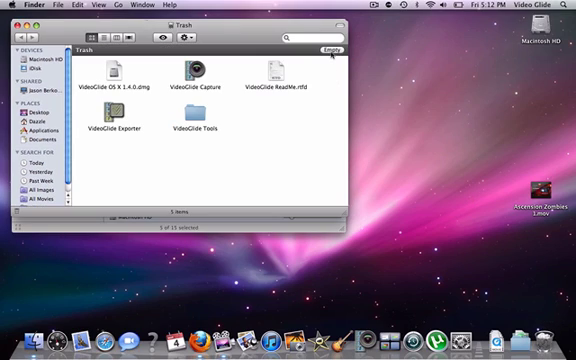
text(videoglide)
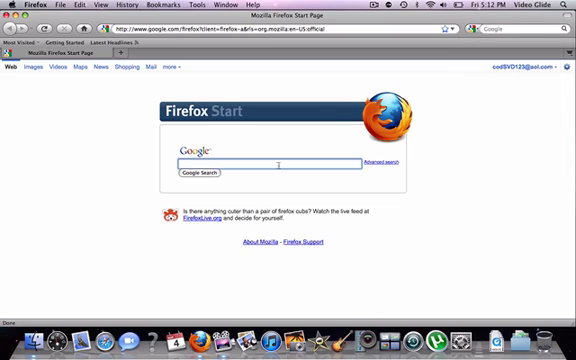
Search Google for 'videoglide' to reach the echoFX VideoGlide page
text(videoglide)
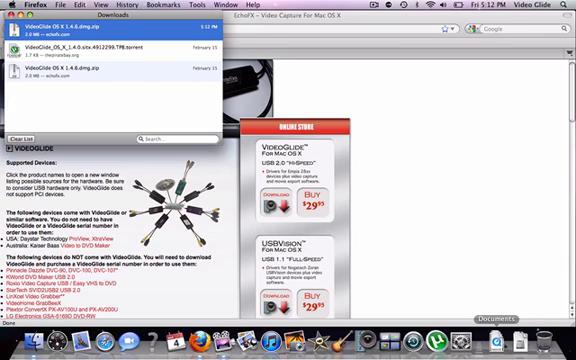
mouse_move(490, 318)
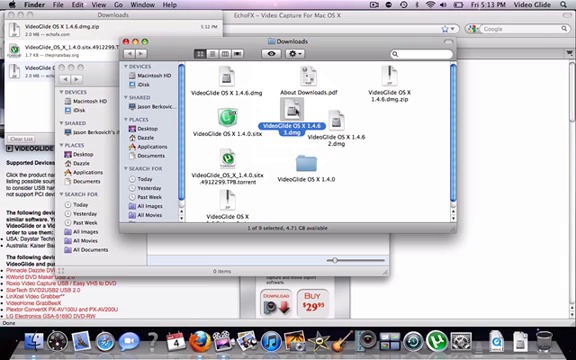
Mount VideoGlide OS X 1.4.6.dmg from Downloads and launch its .pkg installer
double_click(285, 118)
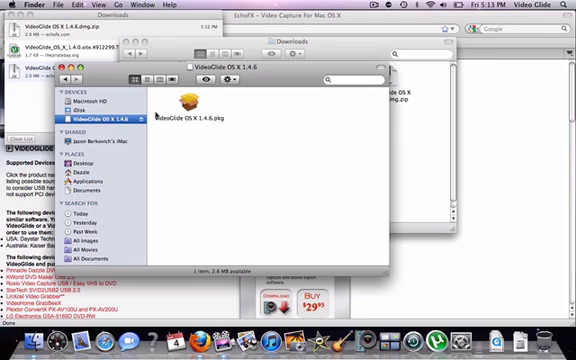
click(185, 95)
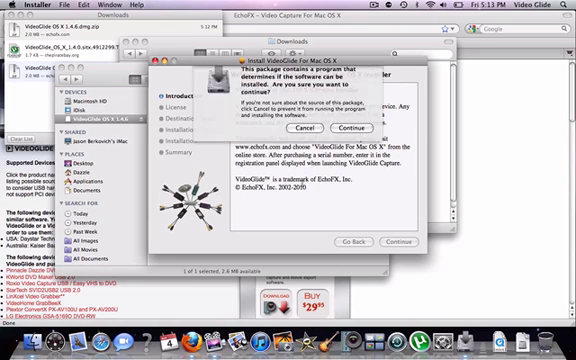
Continue past the warning, agree to the license, and authorize installation with the password
click(373, 128)
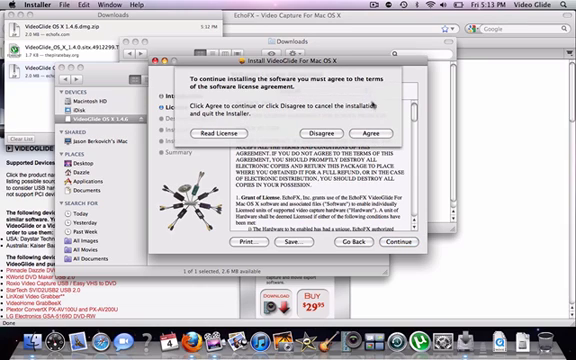
click(406, 130)
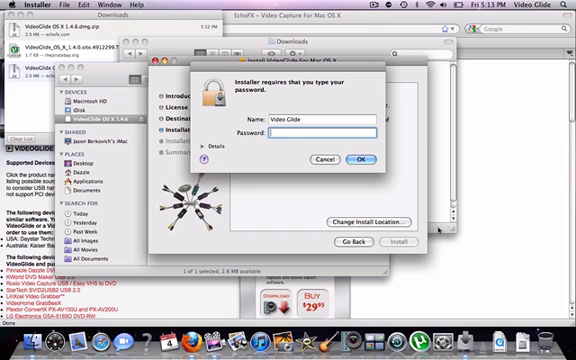
click(365, 159)
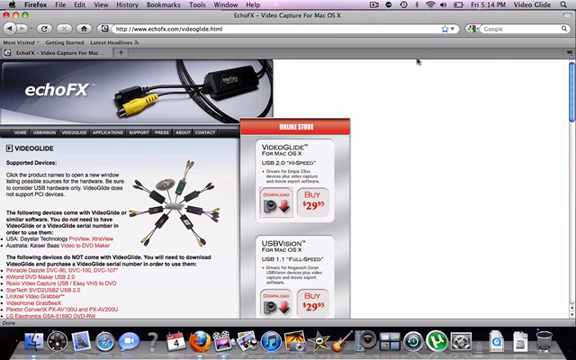
mouse_move(461, 124)
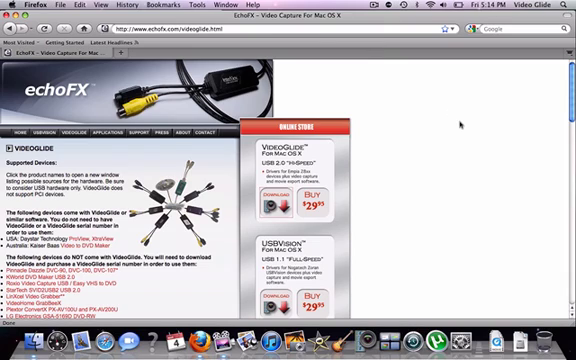
mouse_move(370, 305)
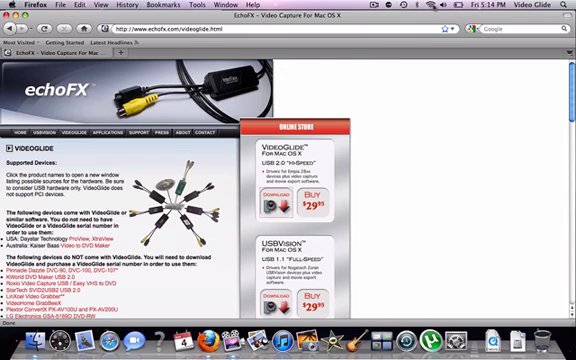
mouse_move(505, 79)
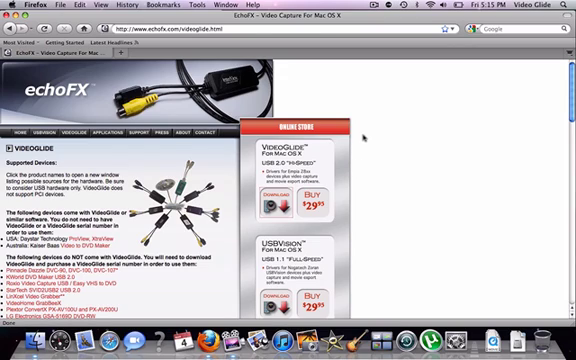
mouse_move(365, 135)
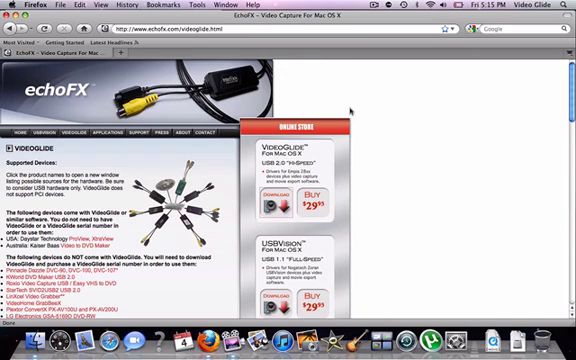
mouse_move(355, 102)
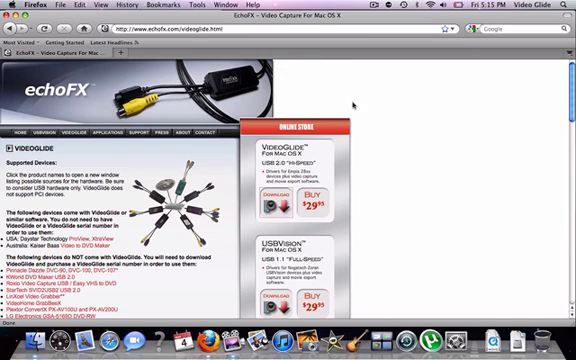